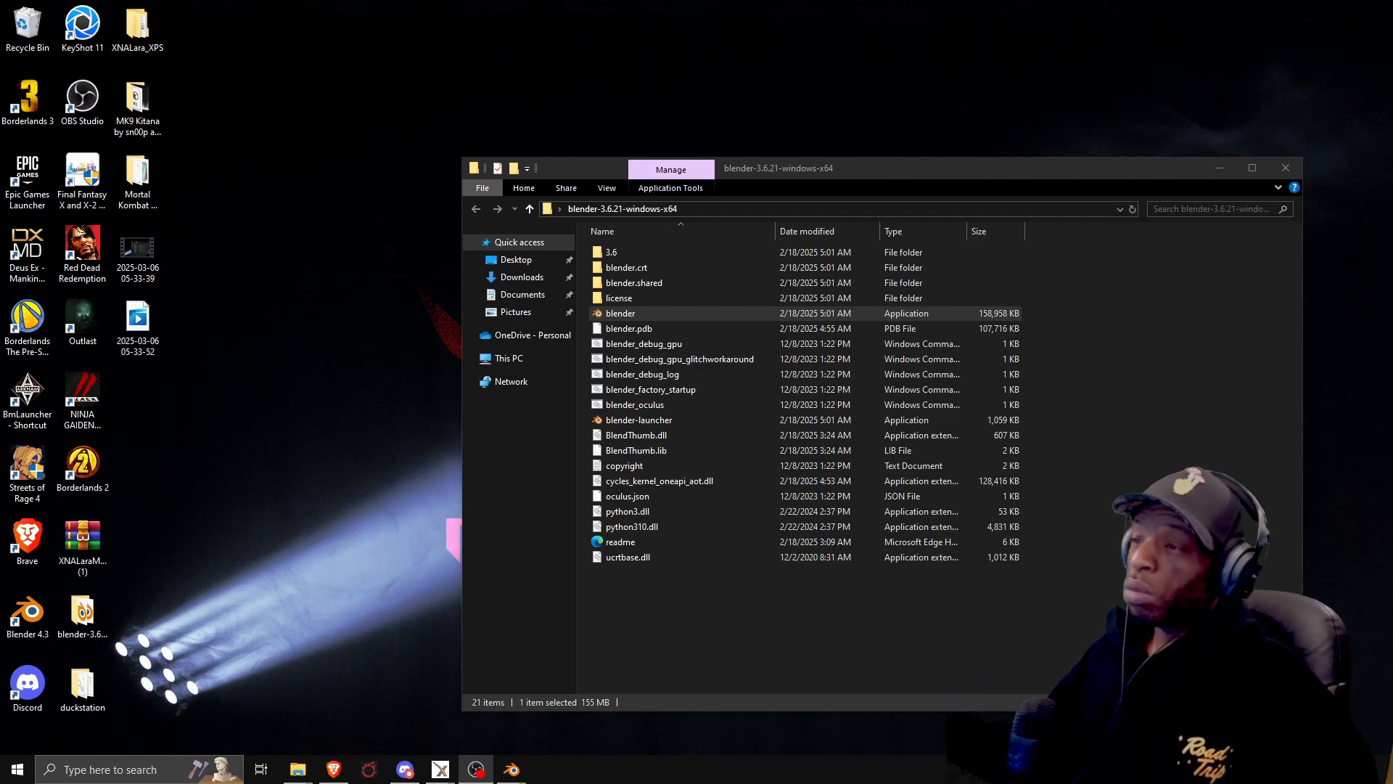
Launch blender.exe from the blender-3.6.21-windows-x64 folder.
click(620, 313)
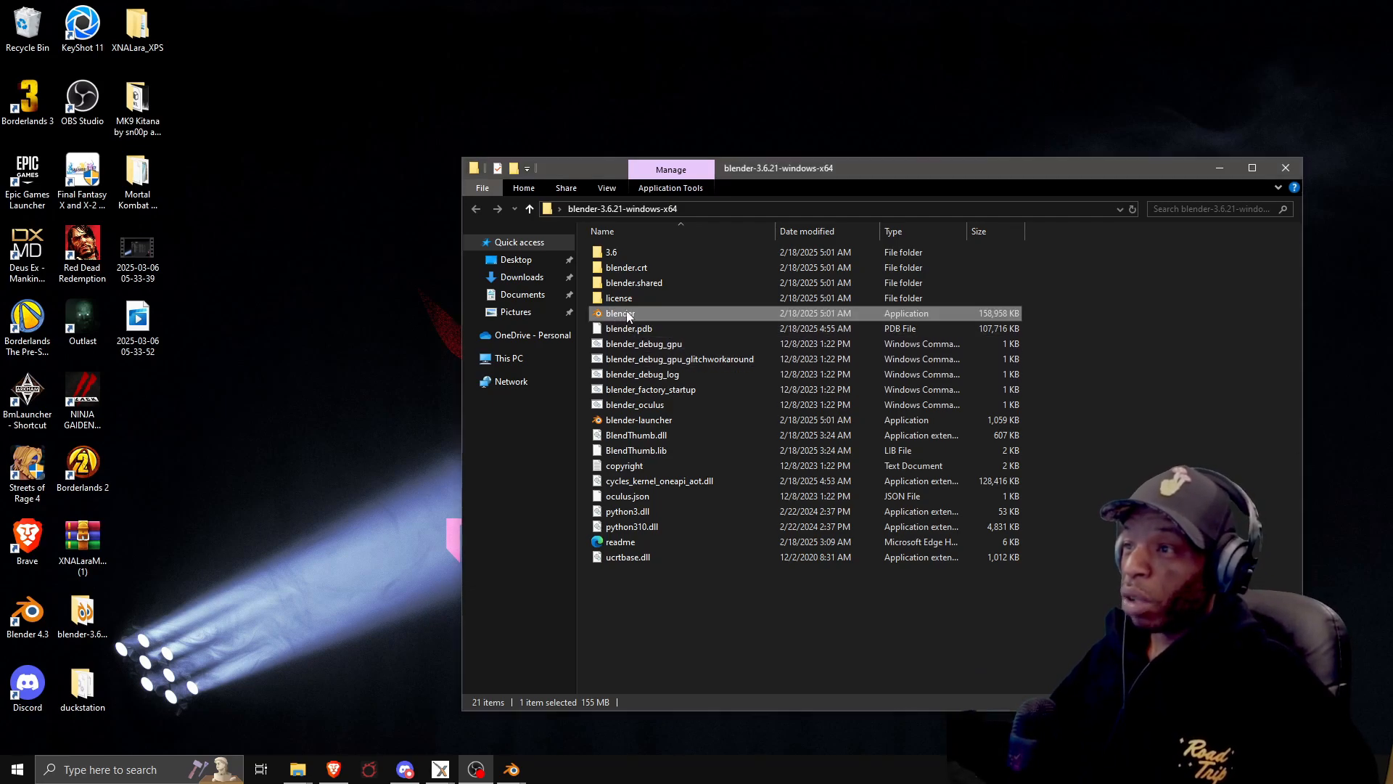
double_click(629, 314)
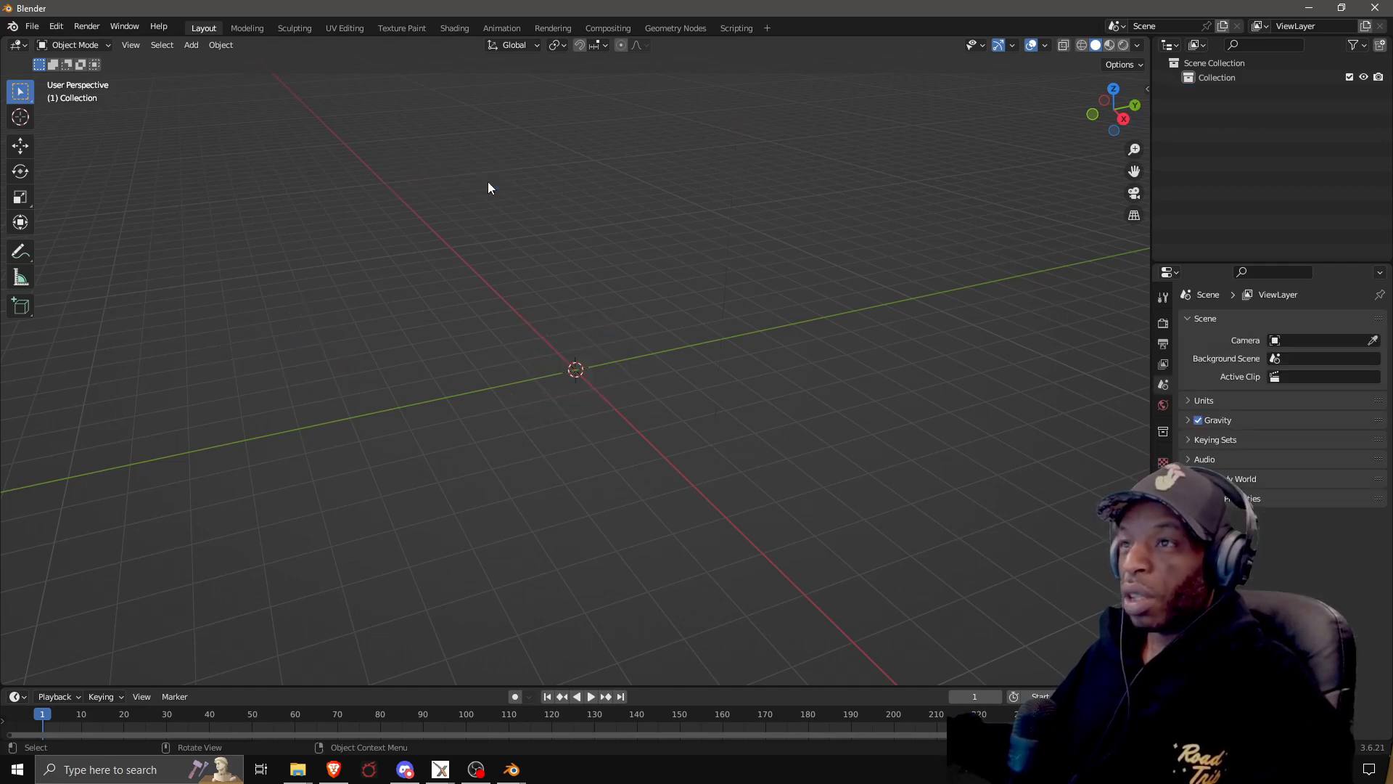
Bring up Preferences from the Edit menu to reach the Add-ons list.
click(31, 26)
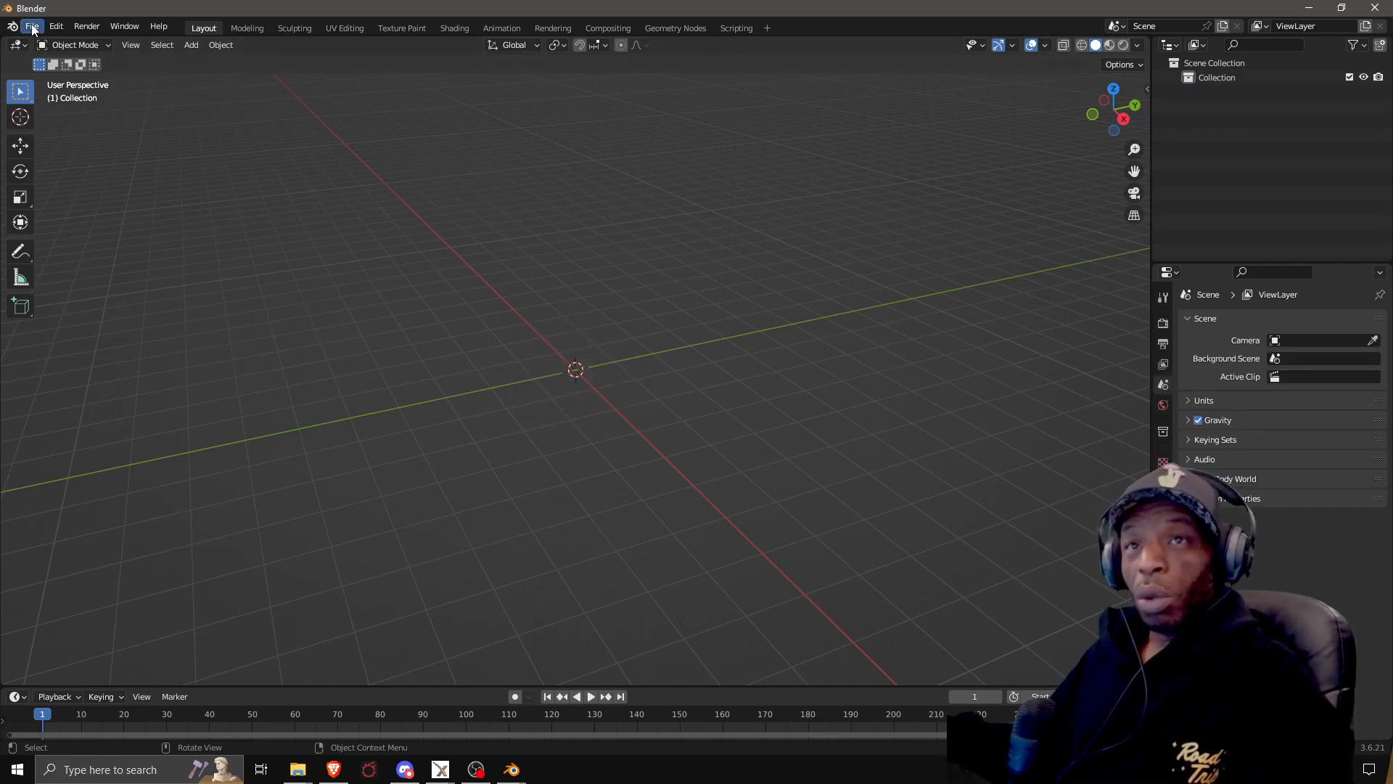
click(56, 26)
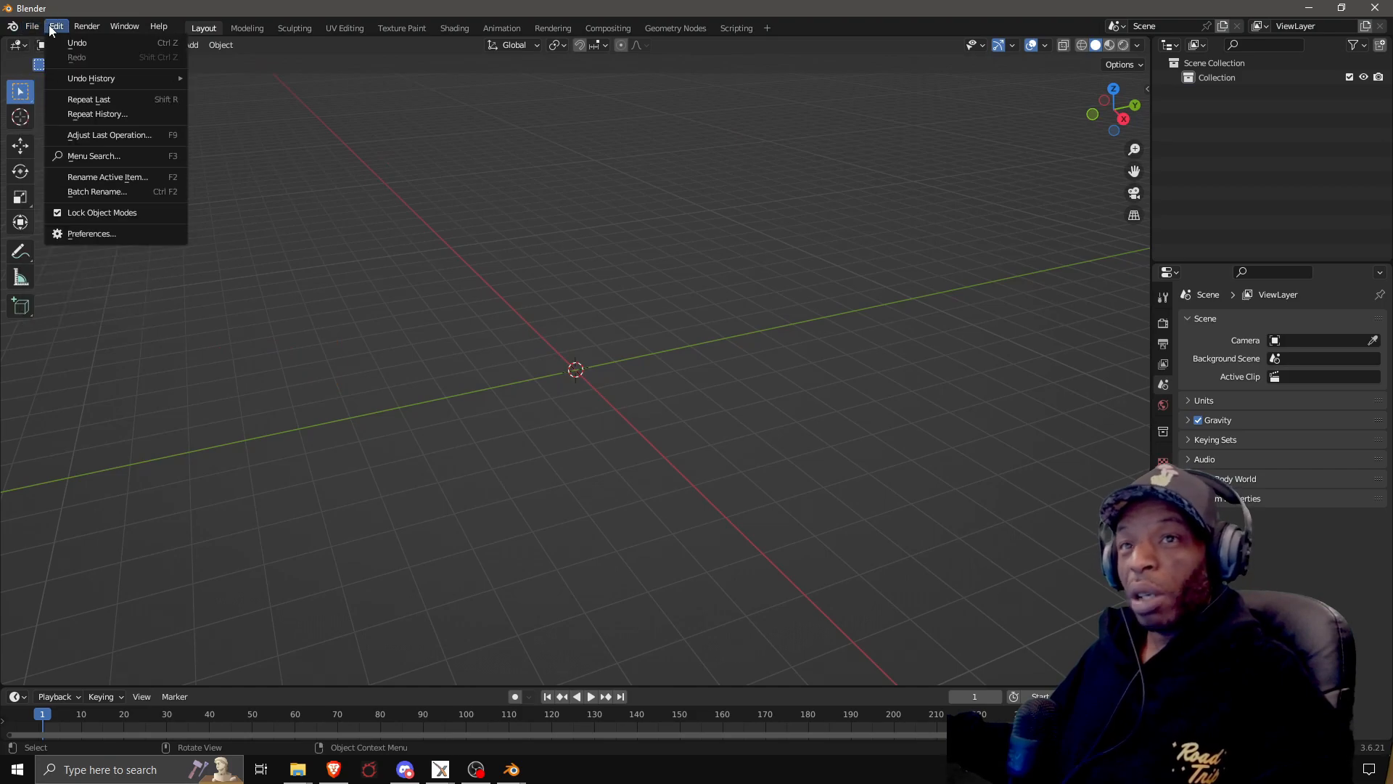
click(92, 232)
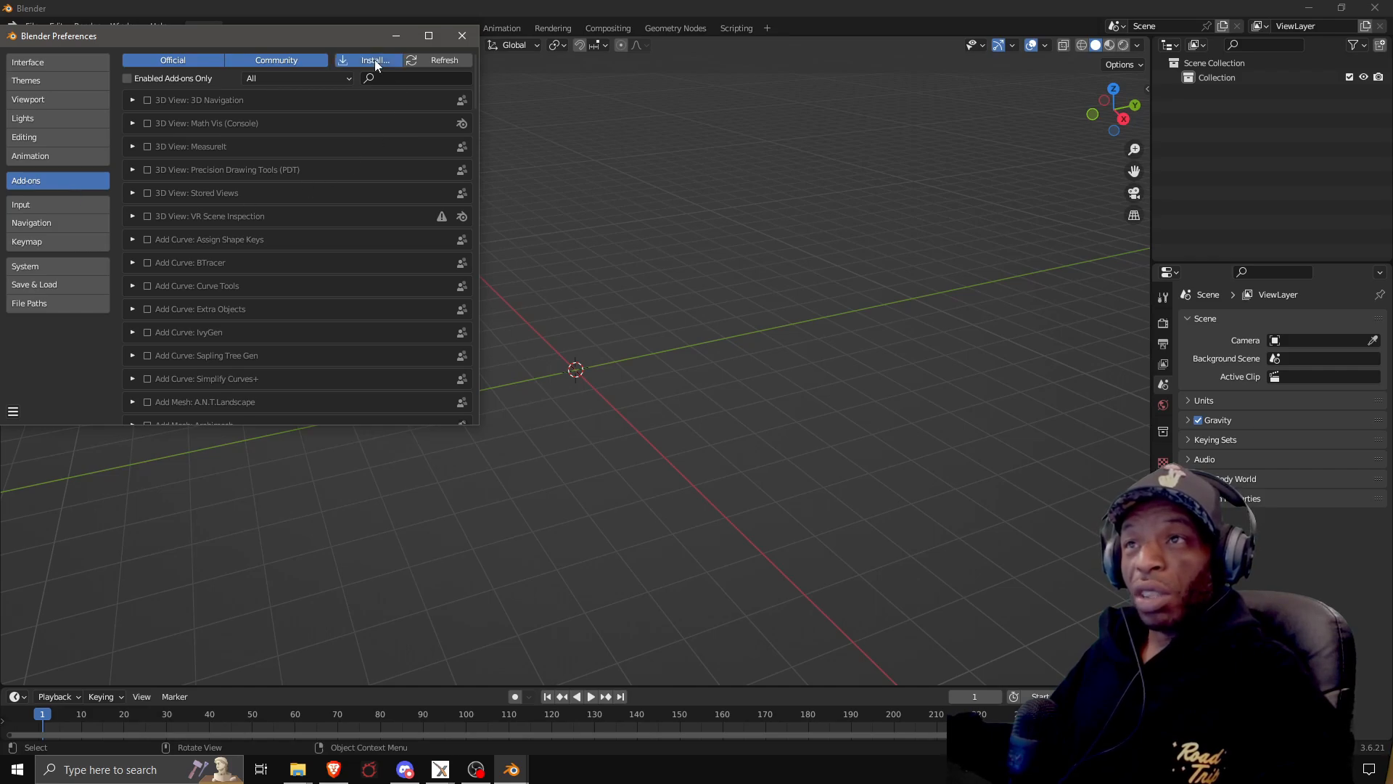
Install the add-on from XNALaraMesh-master (1).zip on the Desktop.
click(371, 59)
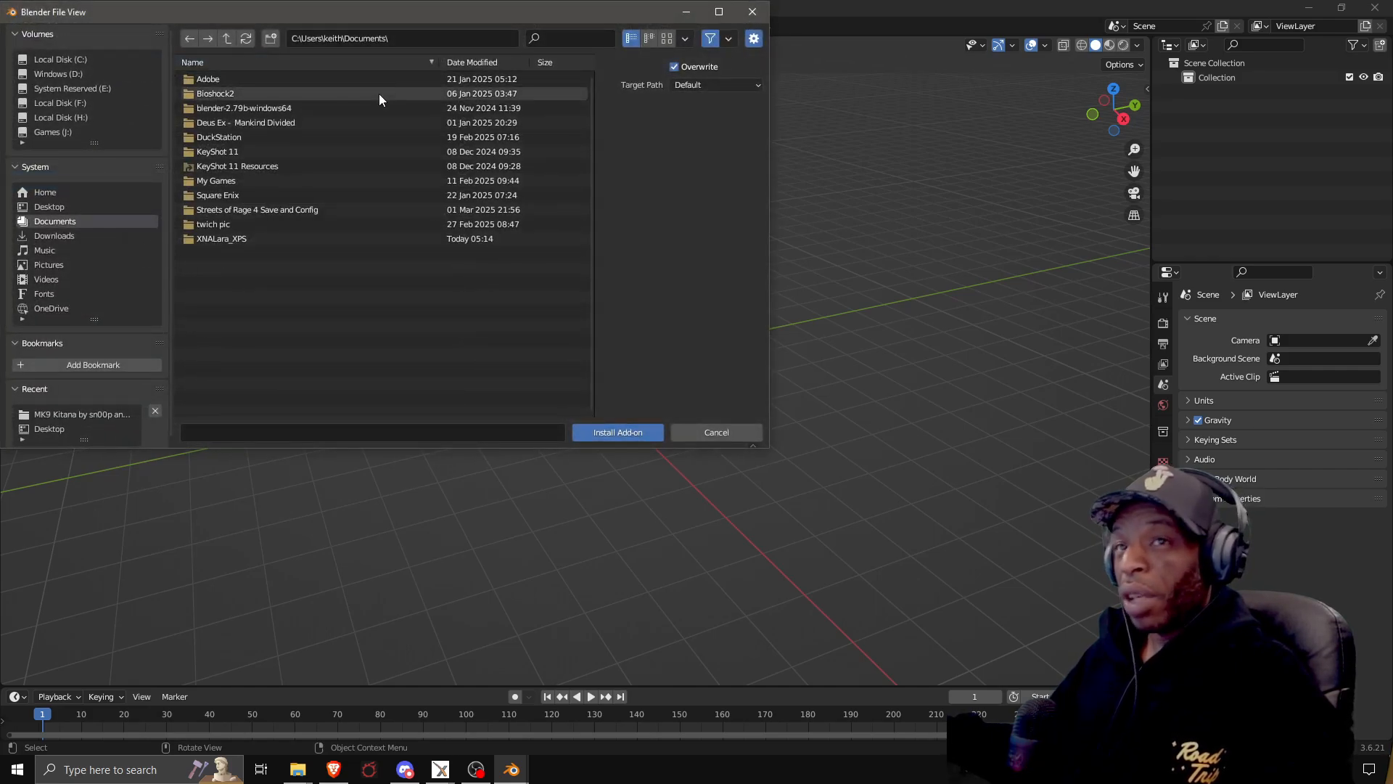
click(50, 206)
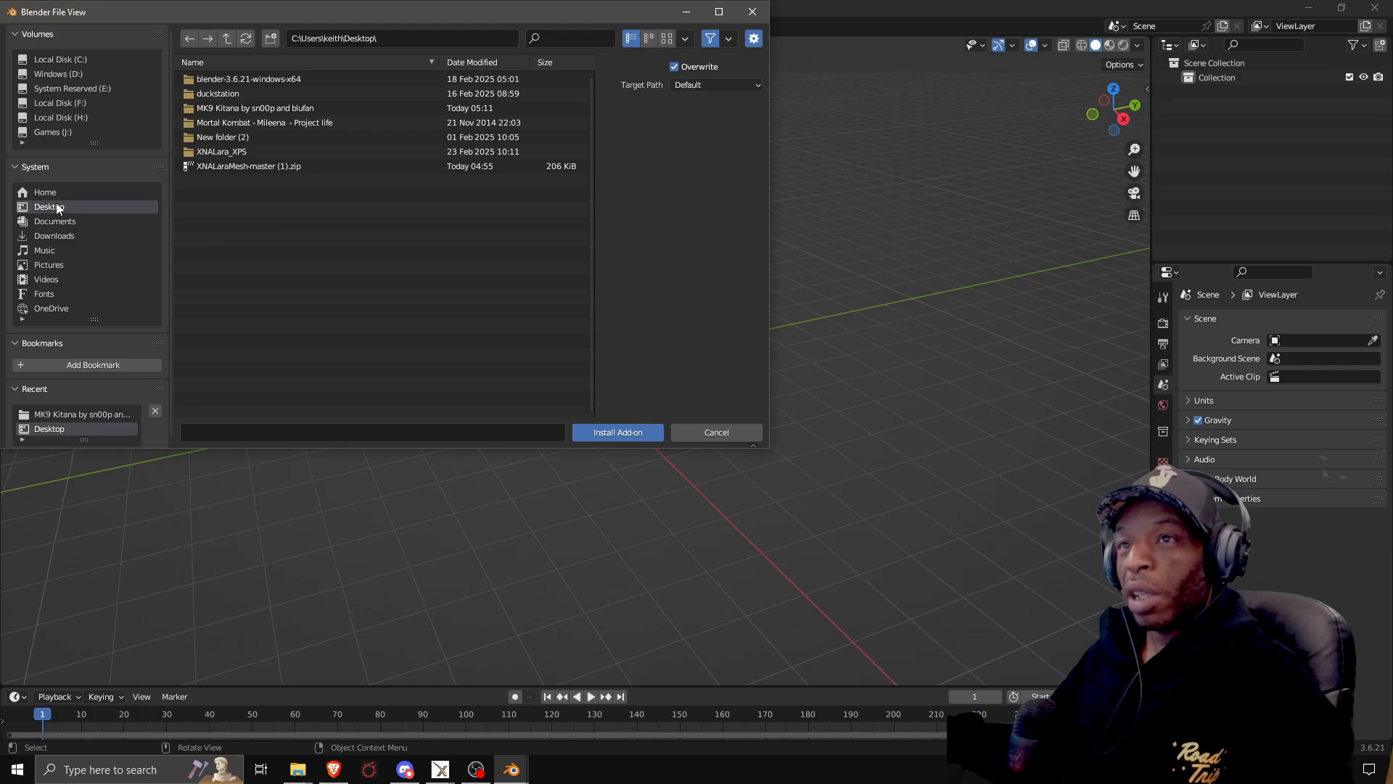
click(248, 165)
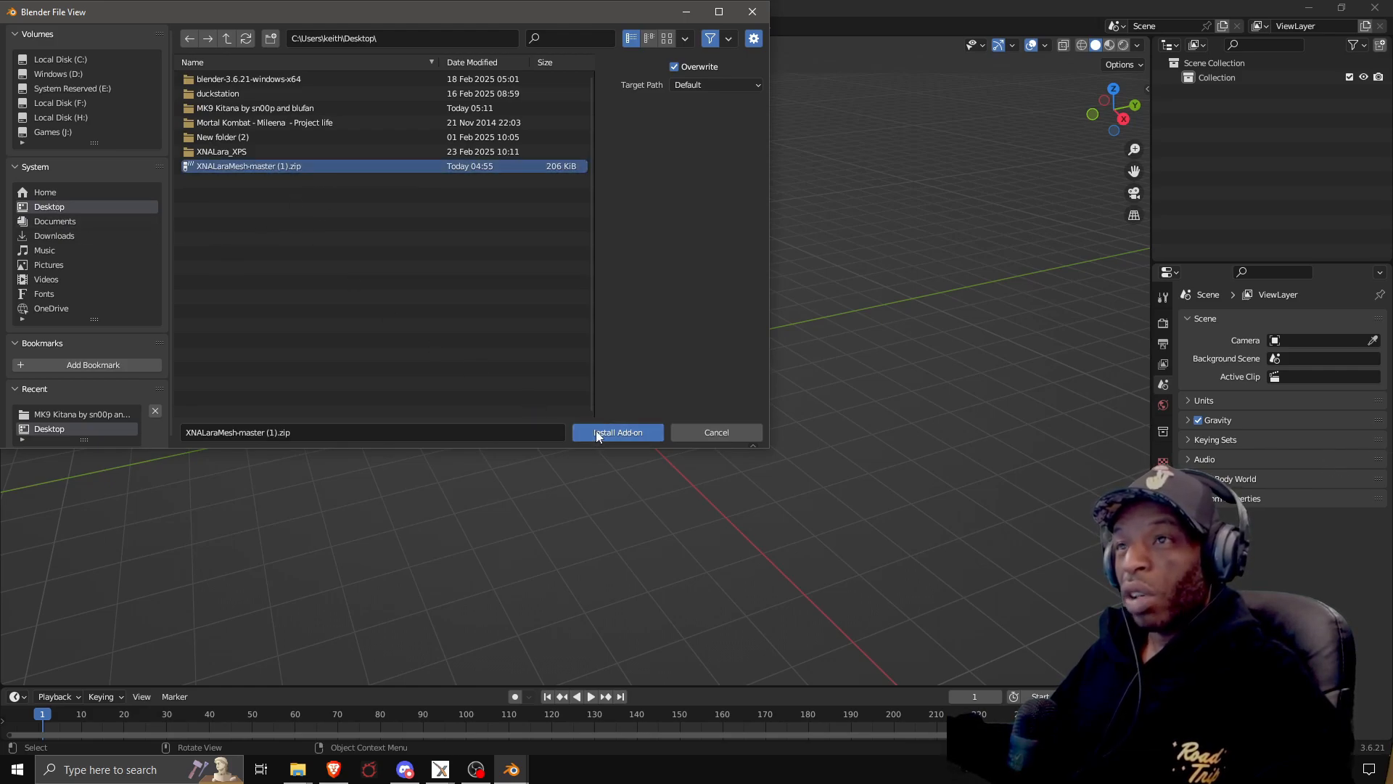
click(617, 433)
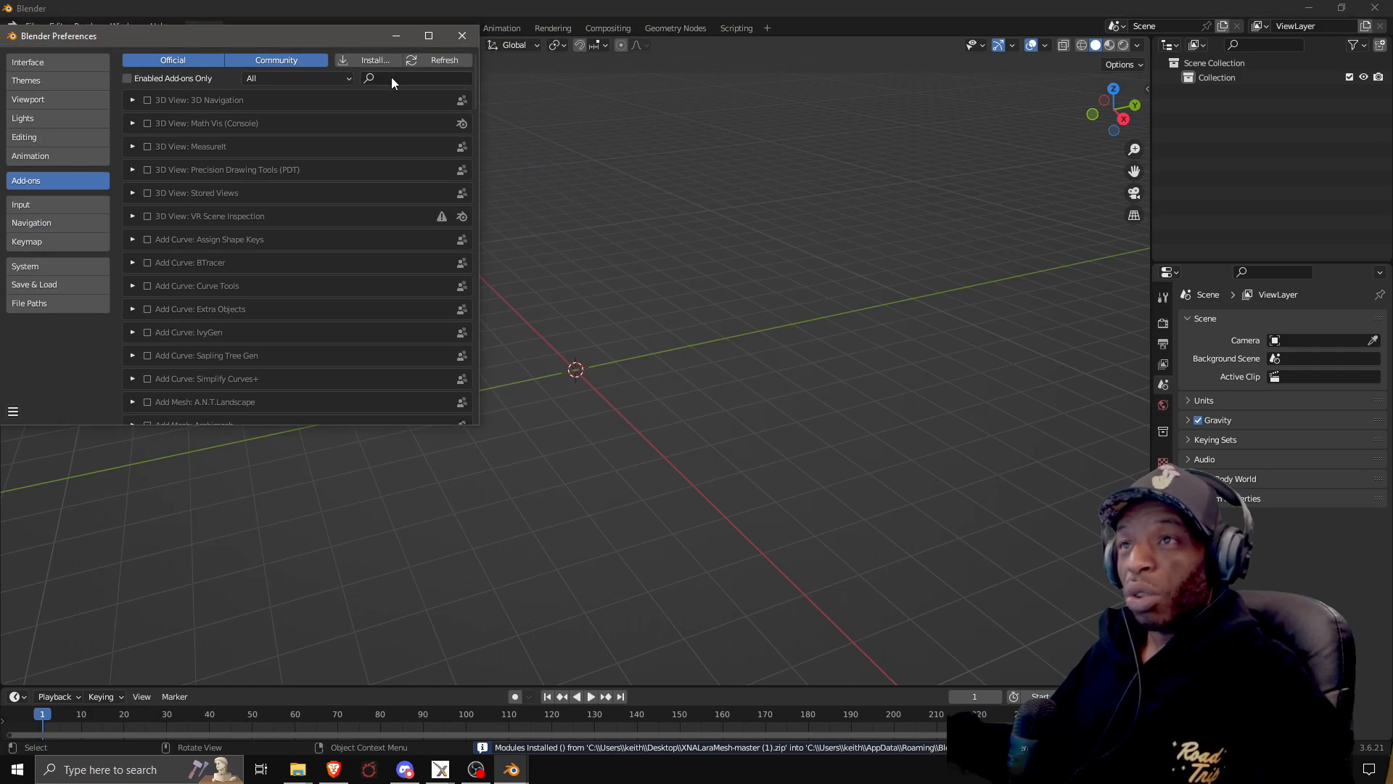
Filter add-ons by 'xna', confirm XNALara/XPS is enabled, and close Preferences.
click(410, 78)
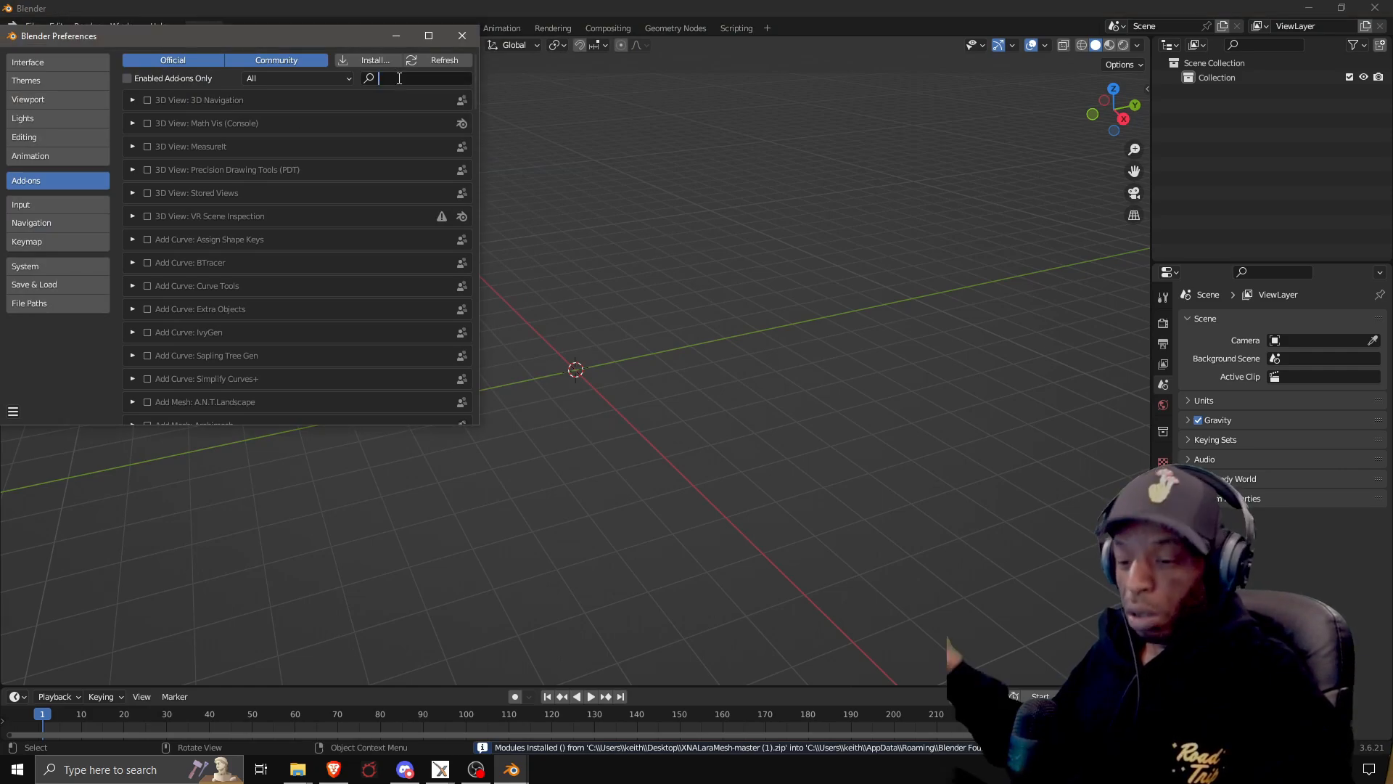
text(xna)
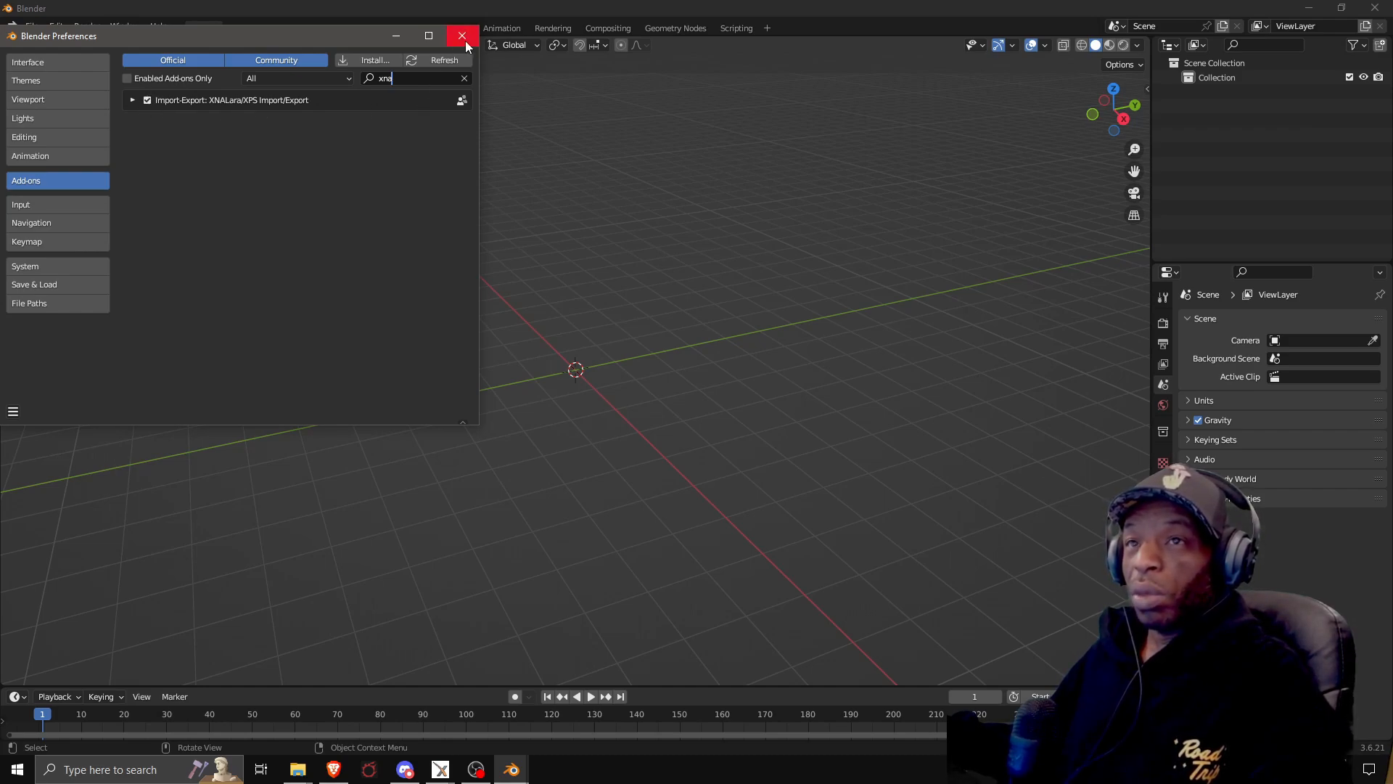
click(461, 35)
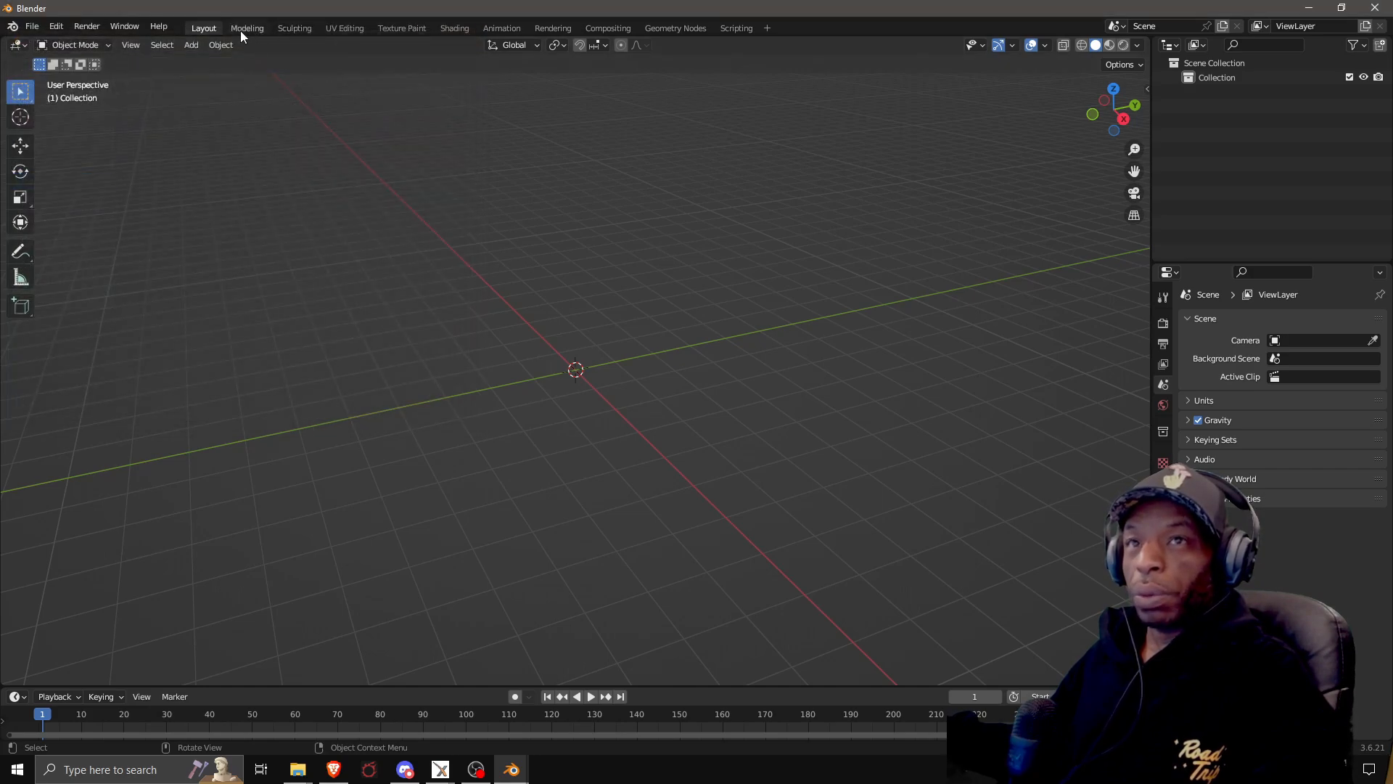
Start the XNALara/XPS Model (.ascii/.mesh/.xps) import from the File menu.
click(30, 26)
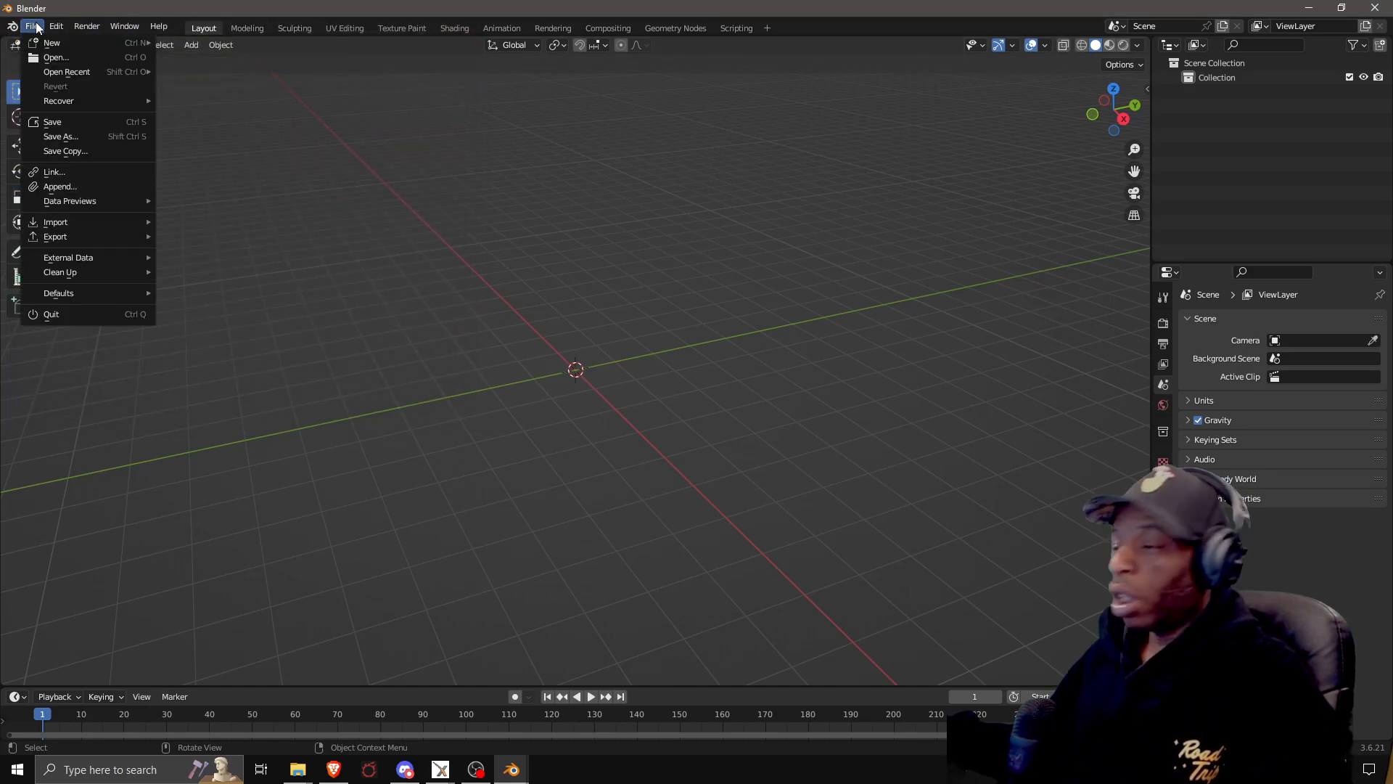
mouse_move(58, 101)
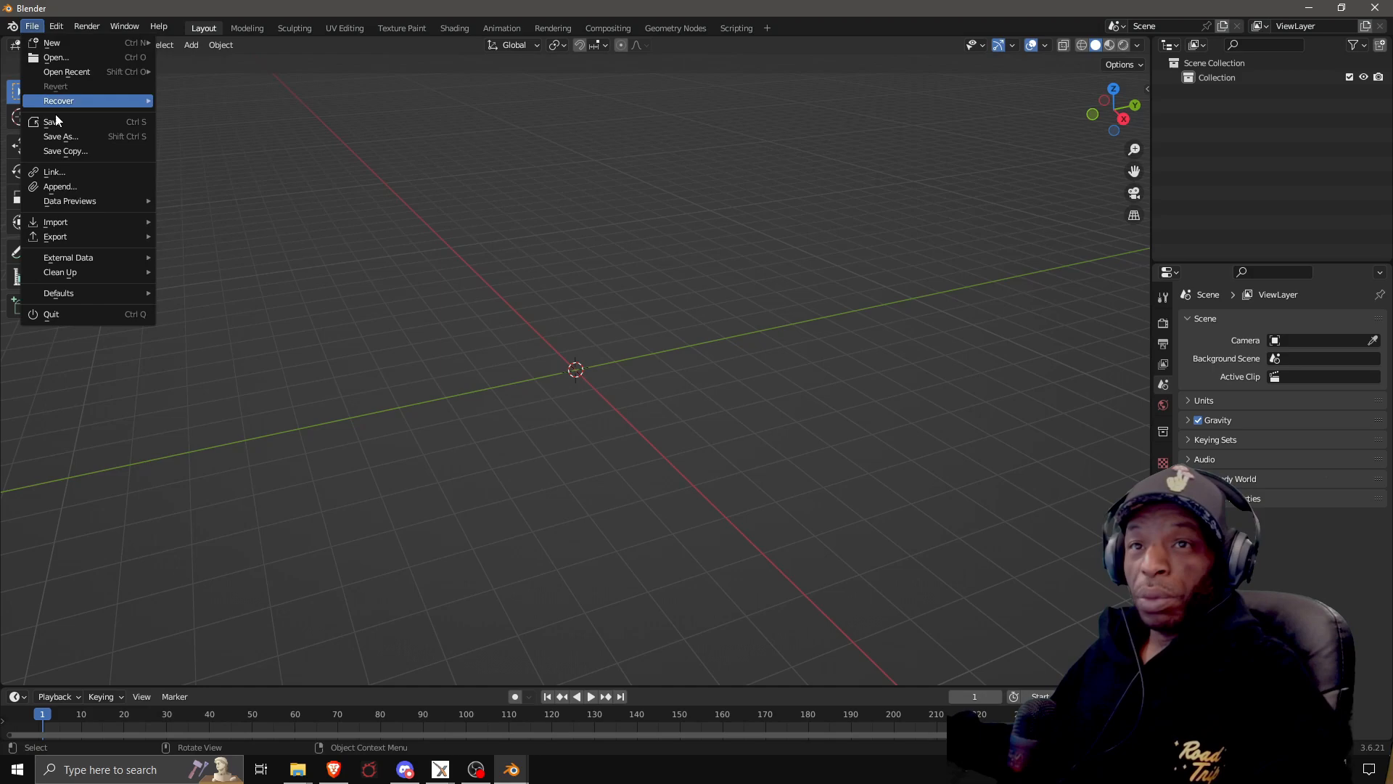
mouse_move(55, 220)
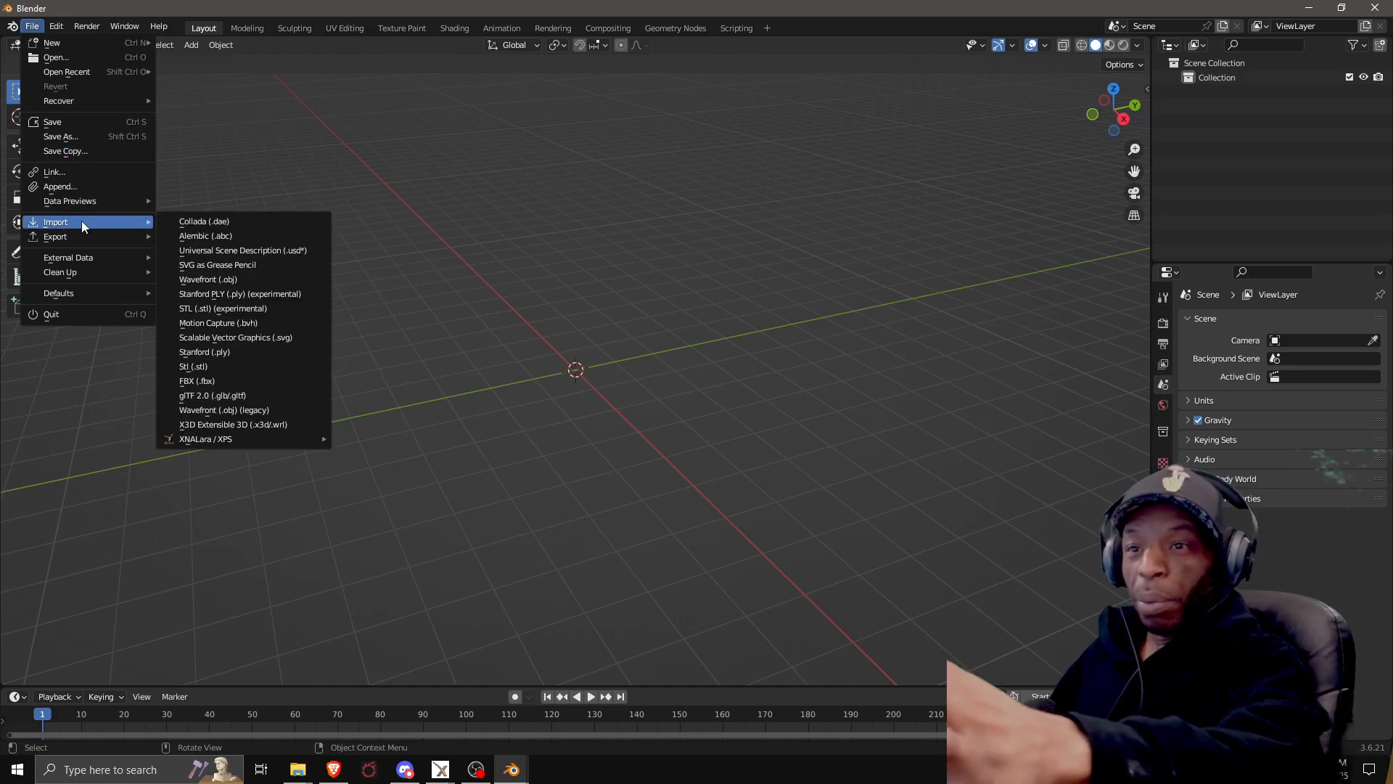
mouse_move(204, 438)
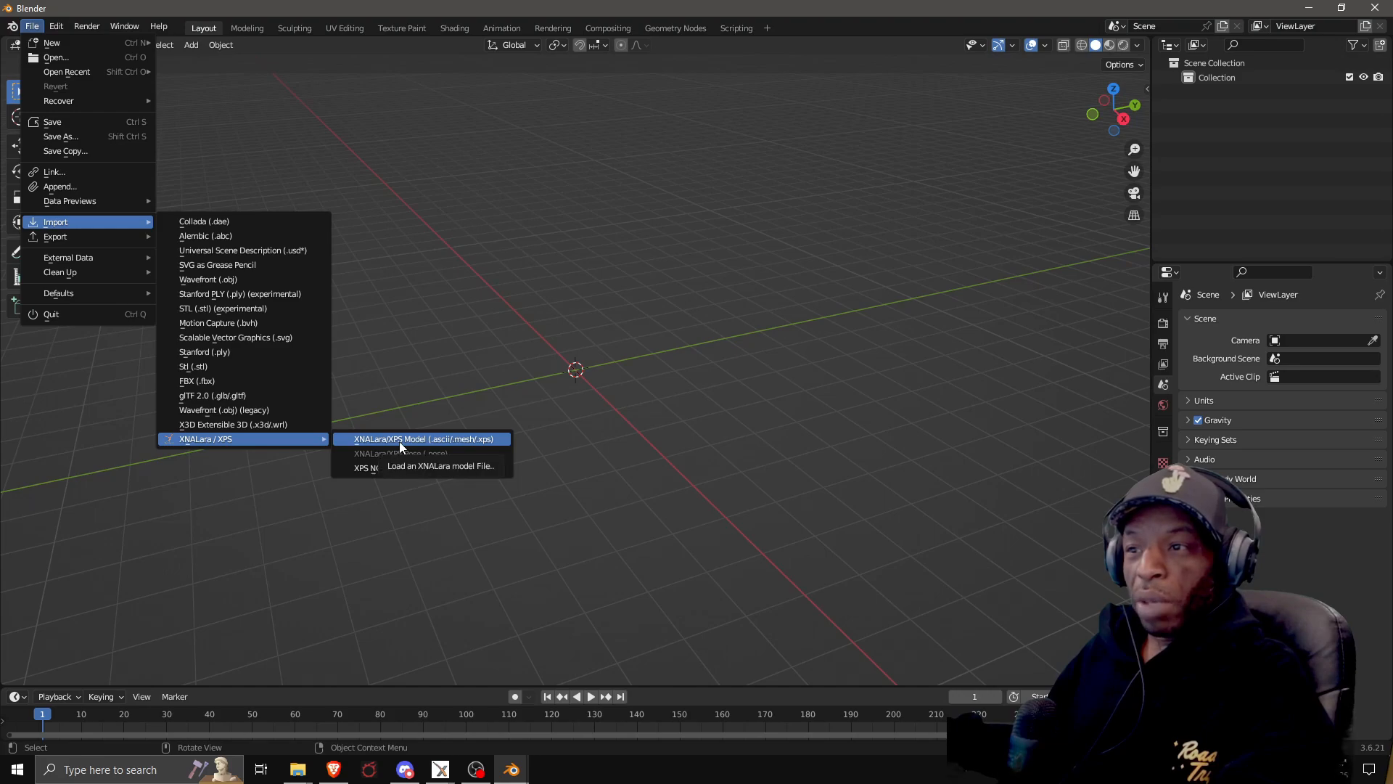
click(422, 438)
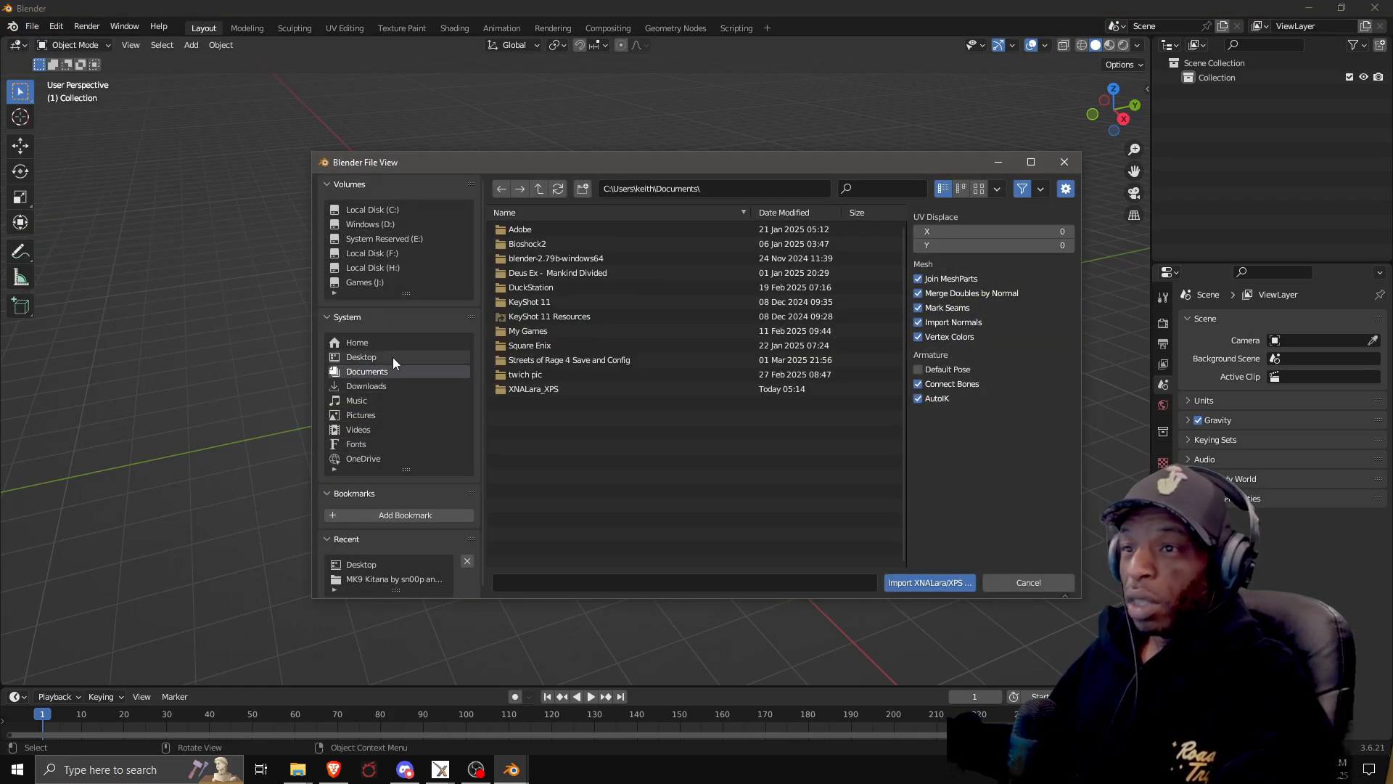
Import generic_item.mesh from the MK9 Kitana folder on the Desktop.
click(361, 357)
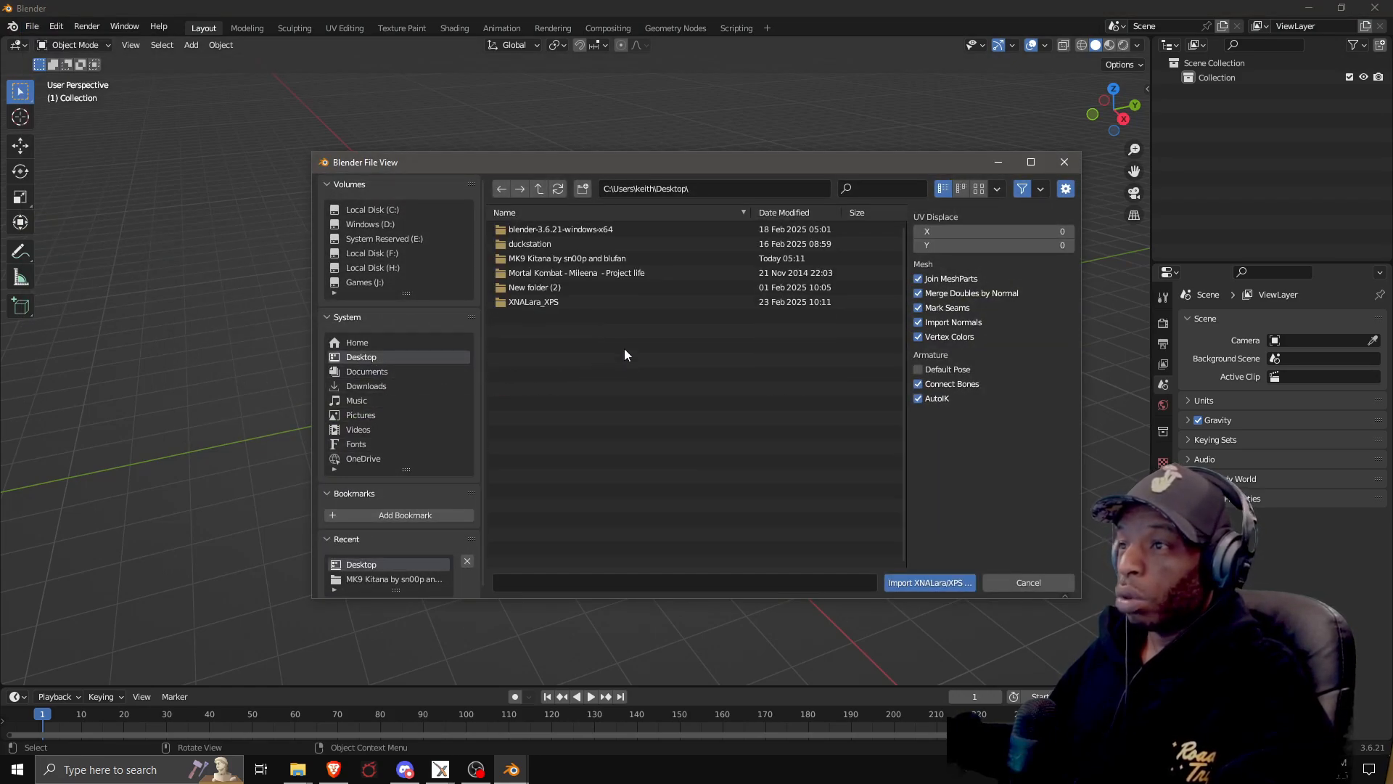
click(574, 272)
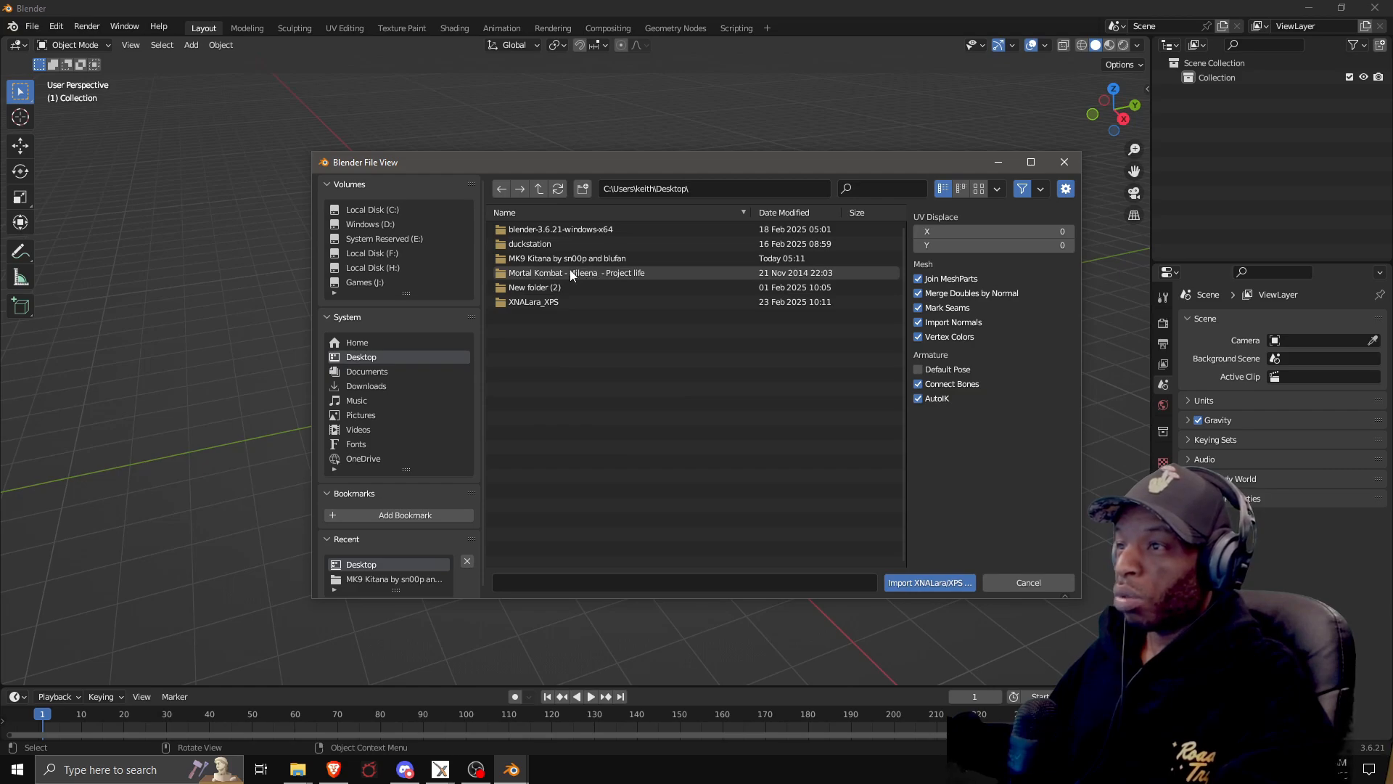
click(565, 259)
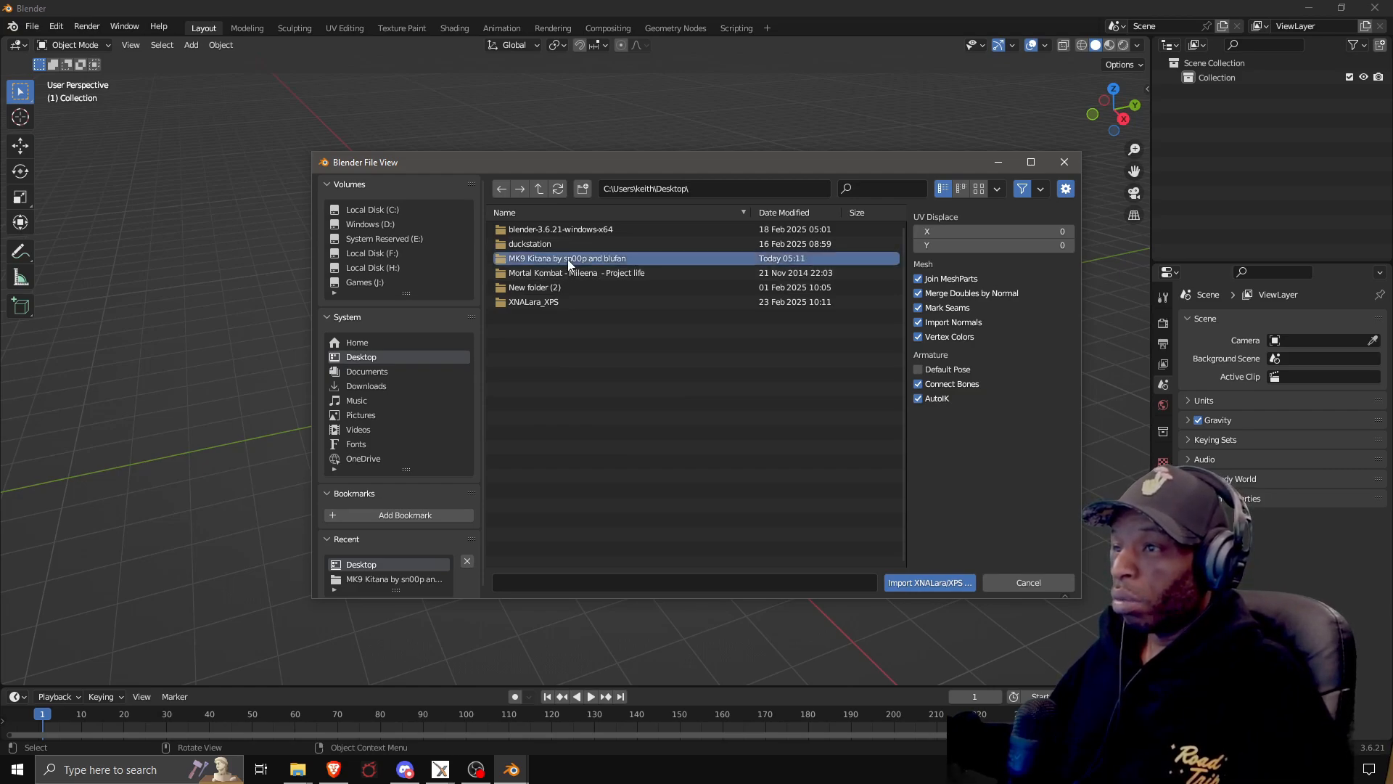
double_click(567, 259)
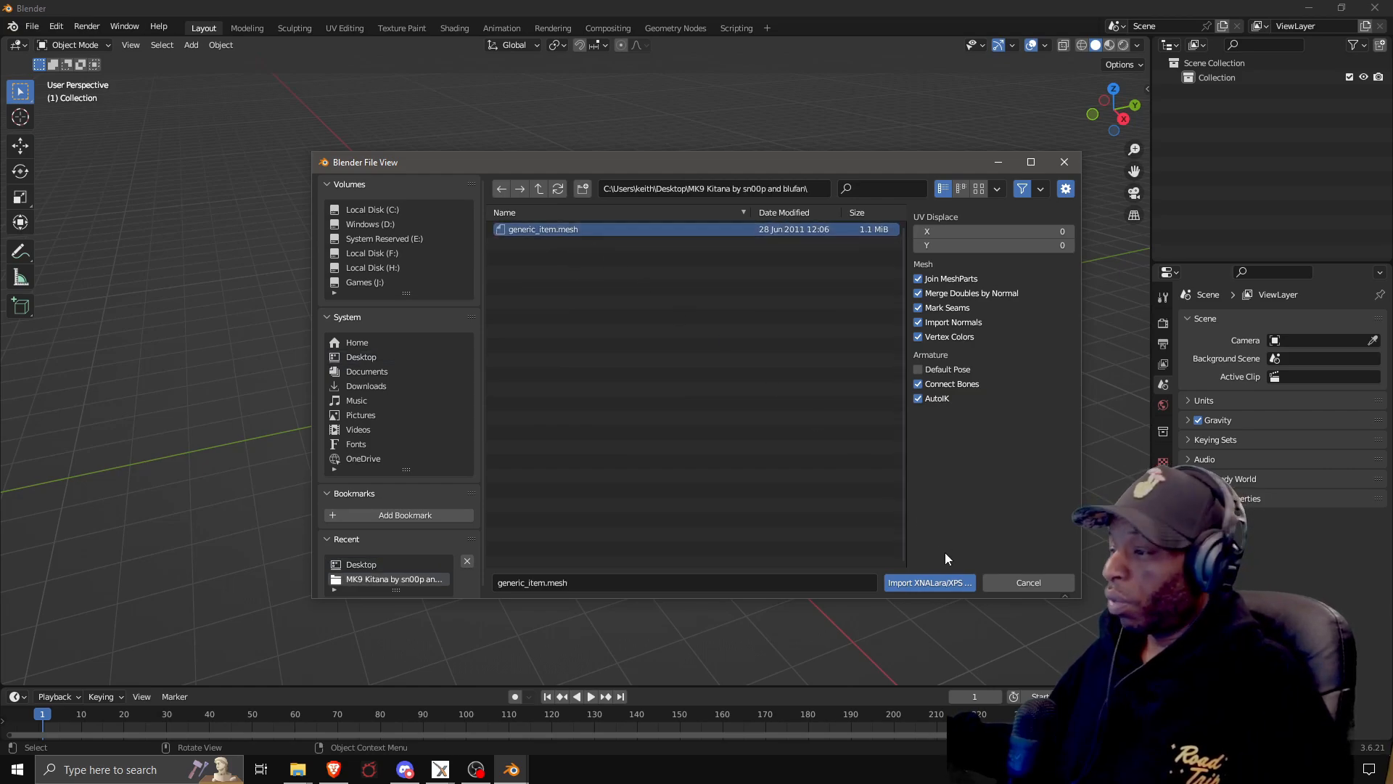
click(929, 582)
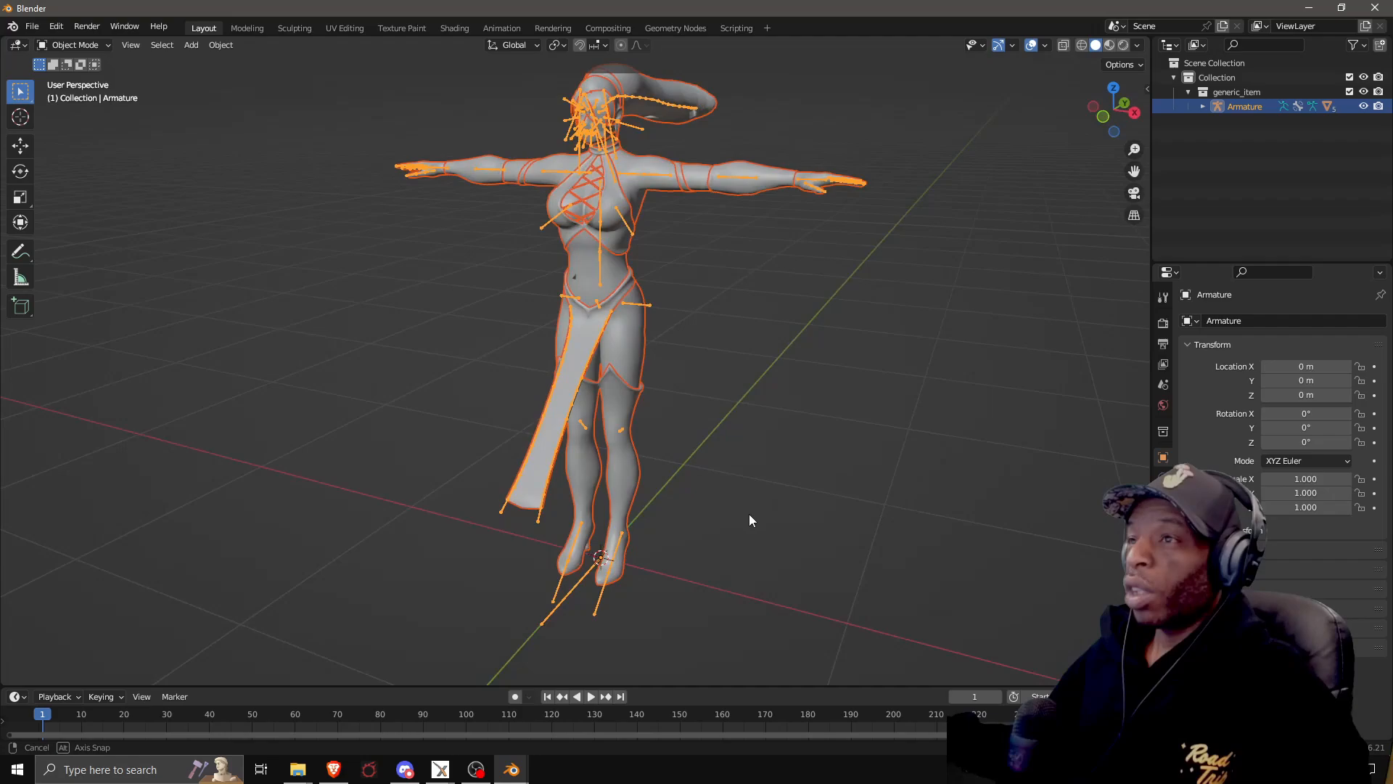
Switch the Kitana armature from Object Mode to Pose Mode.
drag(751, 520, 905, 567)
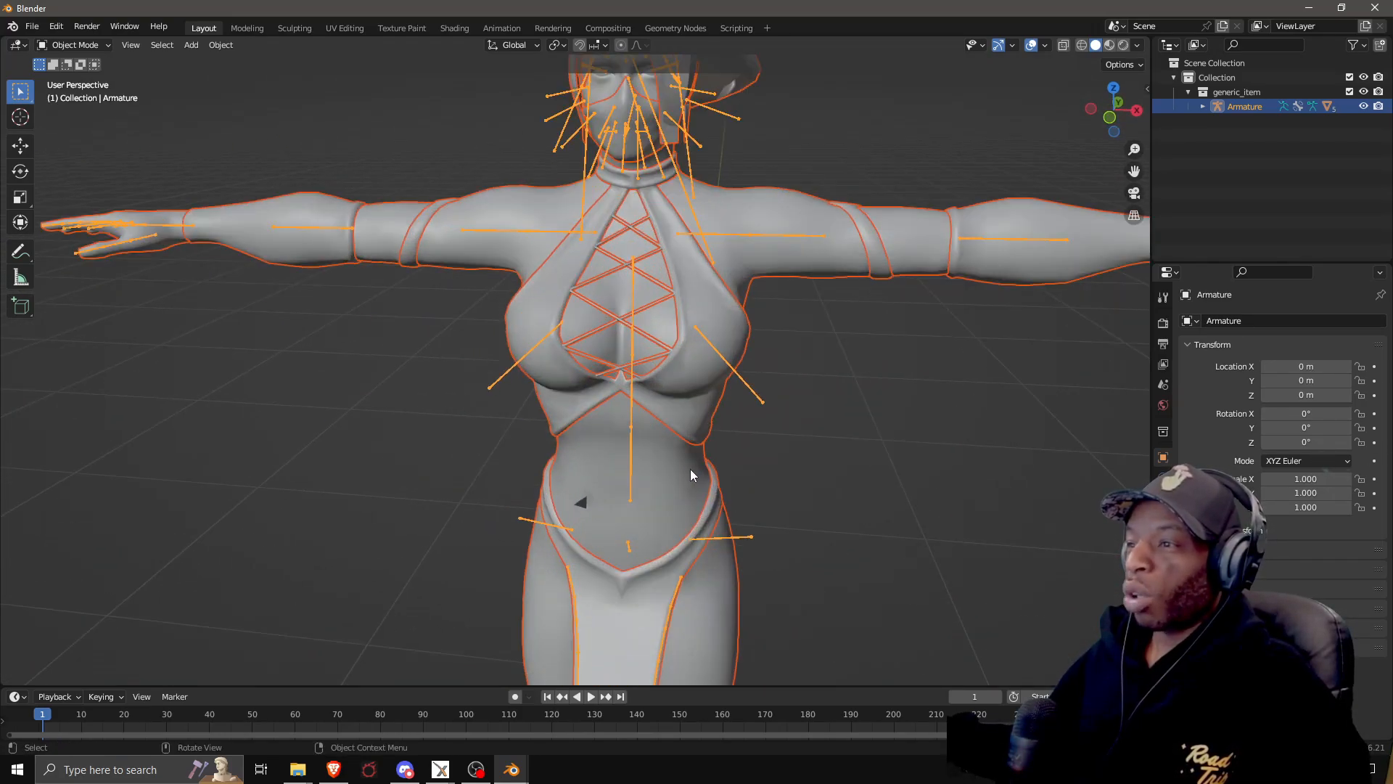
click(74, 45)
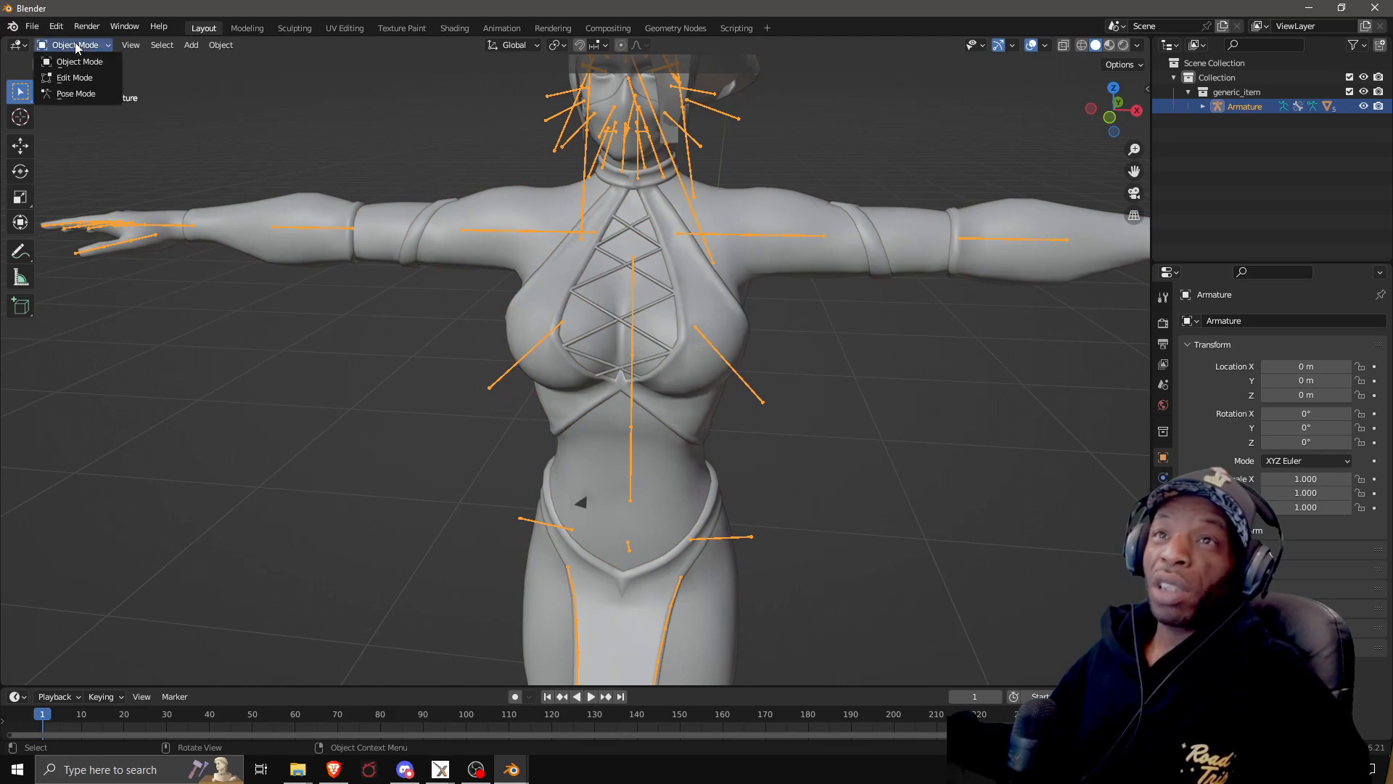
click(75, 93)
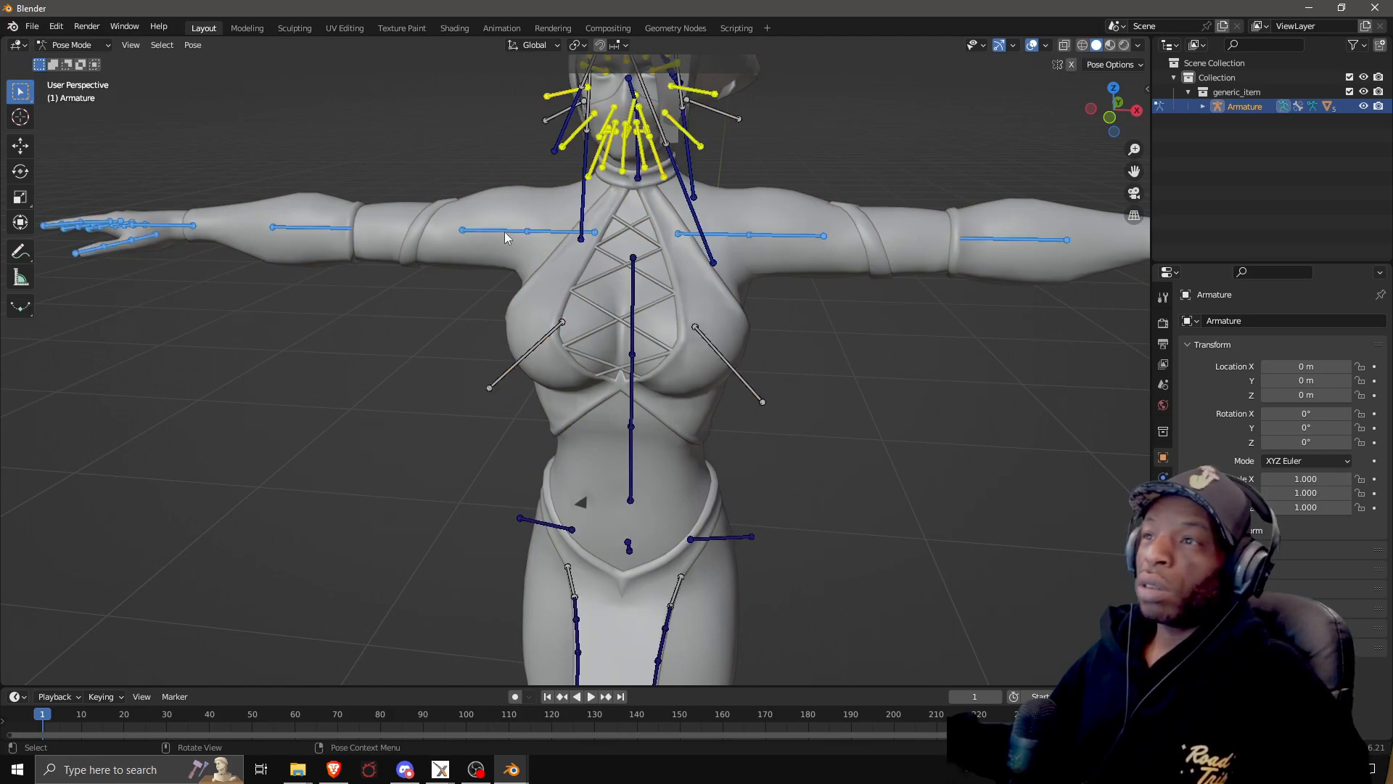